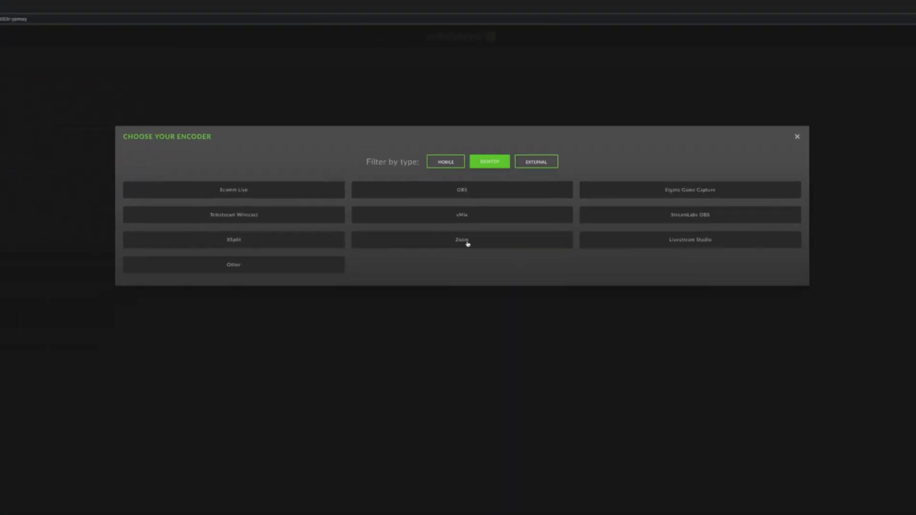
Select Zoom as the encoder for the stream.
click(461, 240)
text(geo)
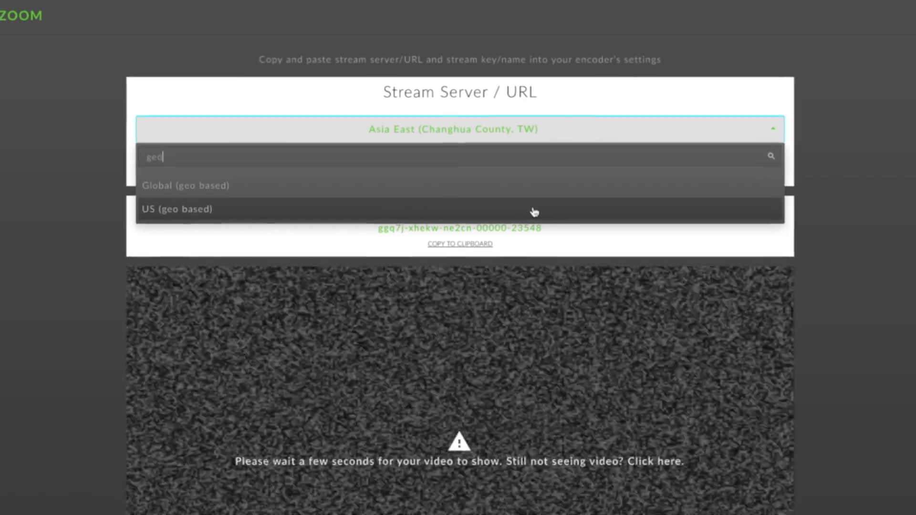
Pick 'US (geo based)' as the Zoom stream server.
click(178, 209)
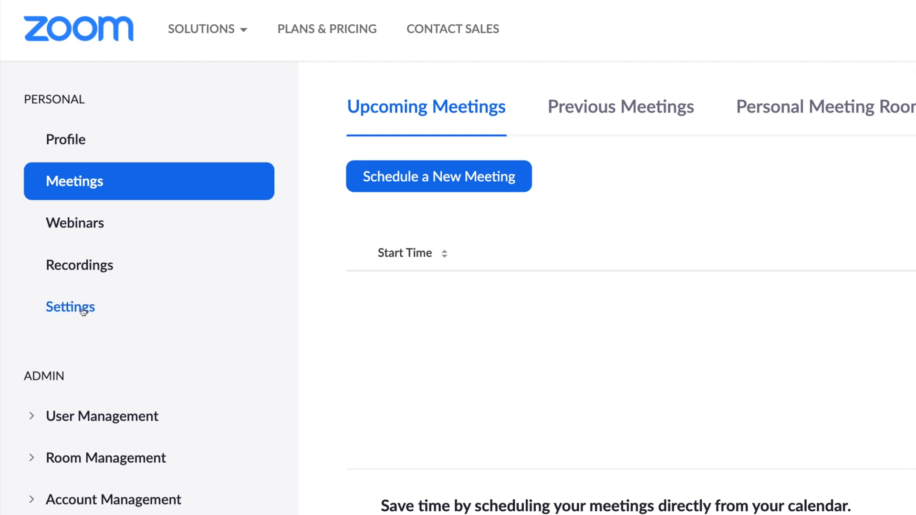
In Zoom settings, enable live streaming meetings via a Custom Live Streaming Service.
click(70, 307)
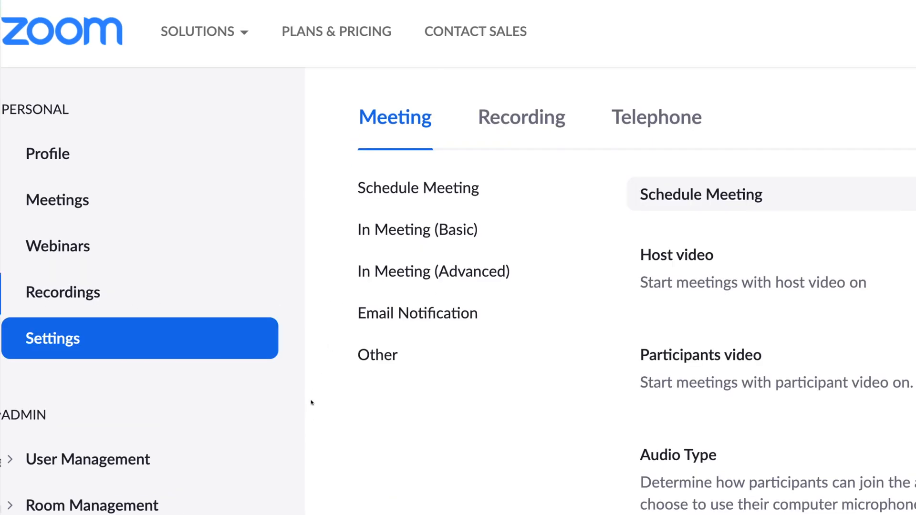
scroll(down, 3)
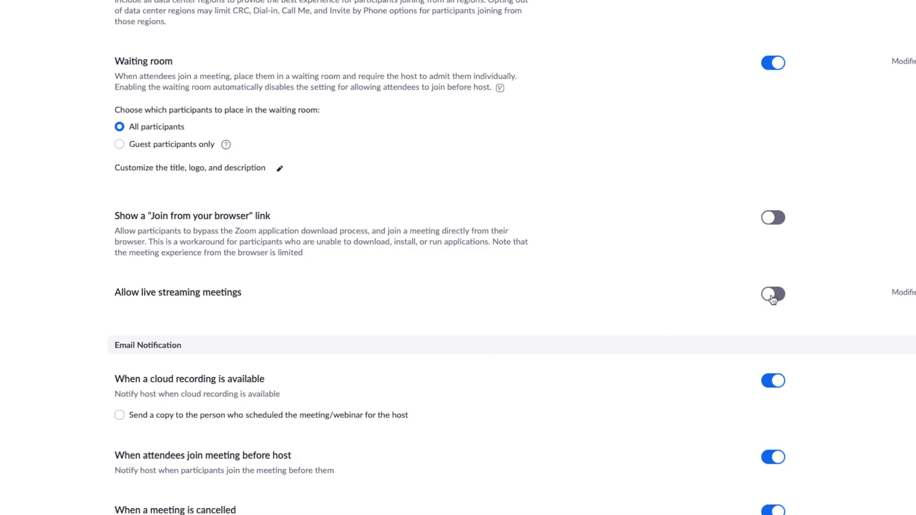
click(772, 295)
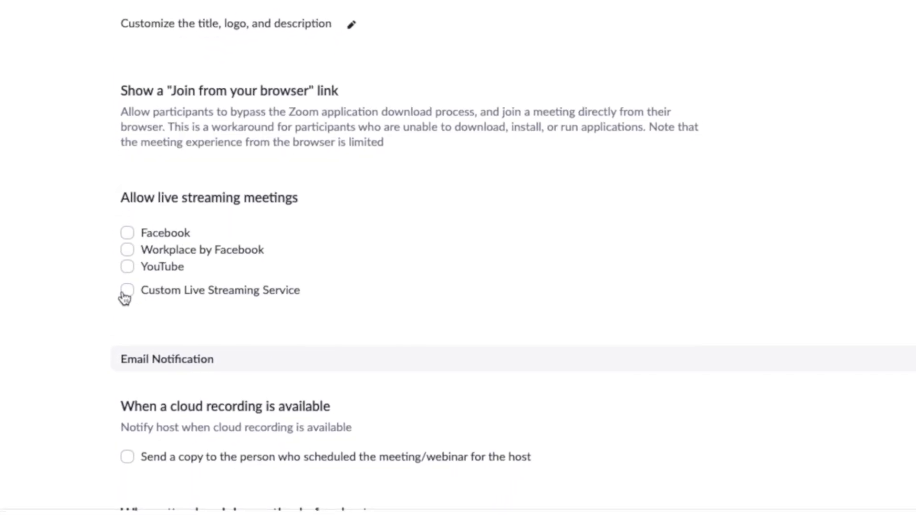
click(127, 290)
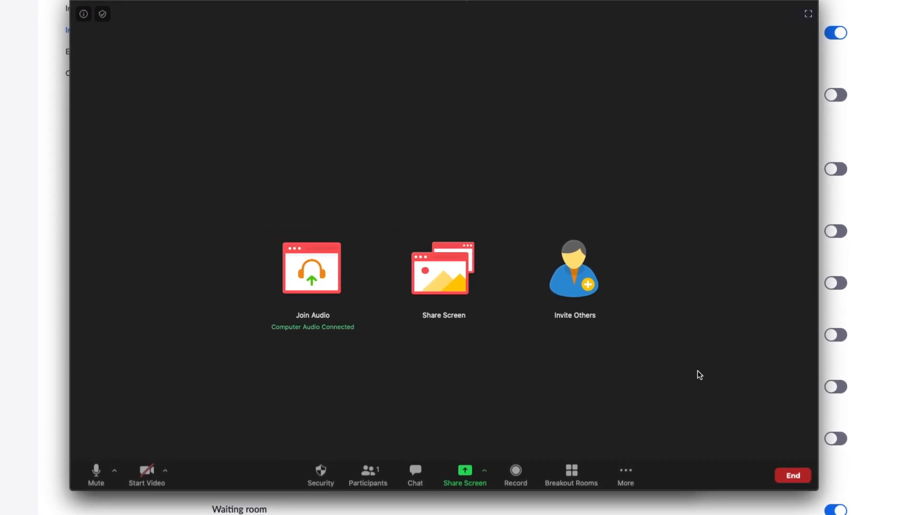
Start a custom live stream from the meeting's More menu.
click(626, 473)
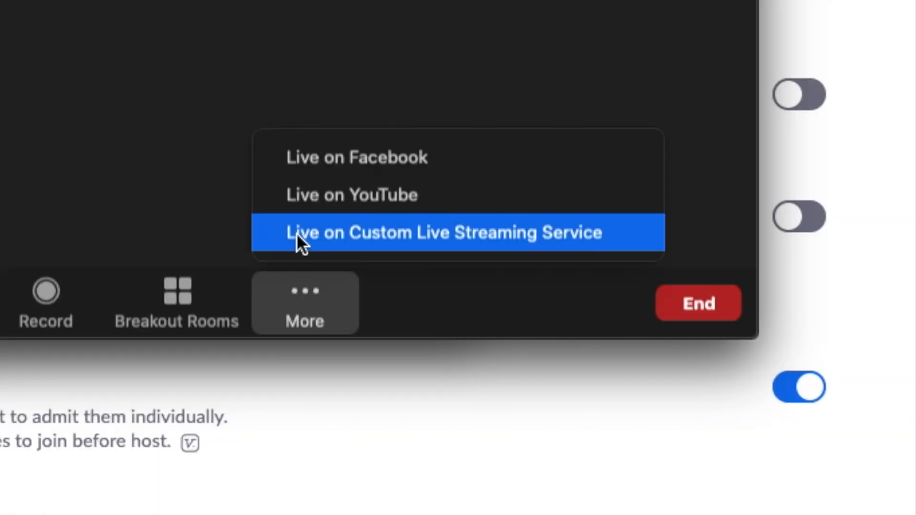
click(441, 233)
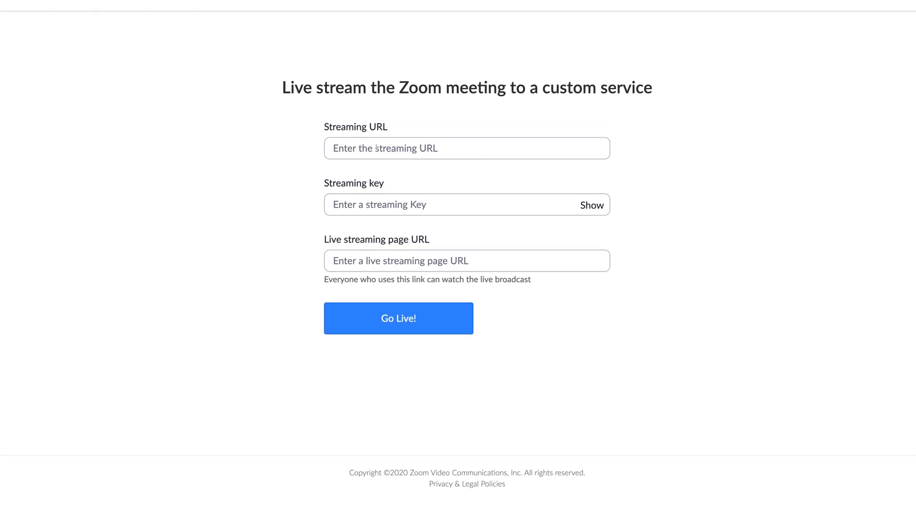
click(467, 148)
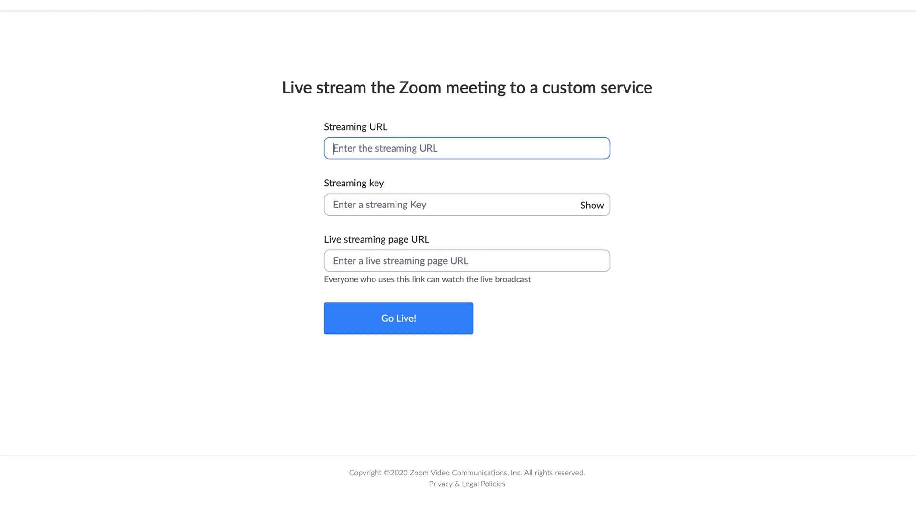
text(rtmp://ingest-us.switchboard.zone/live)
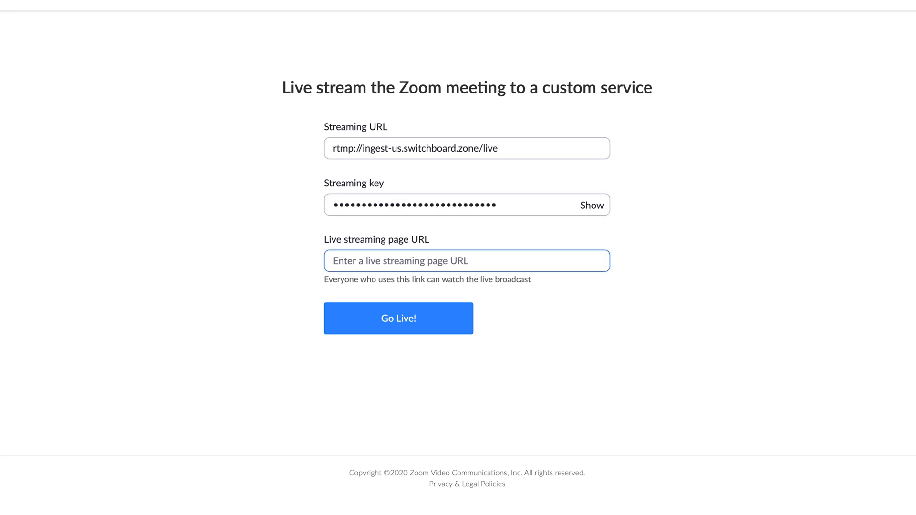
text(https://switchboard.live/)
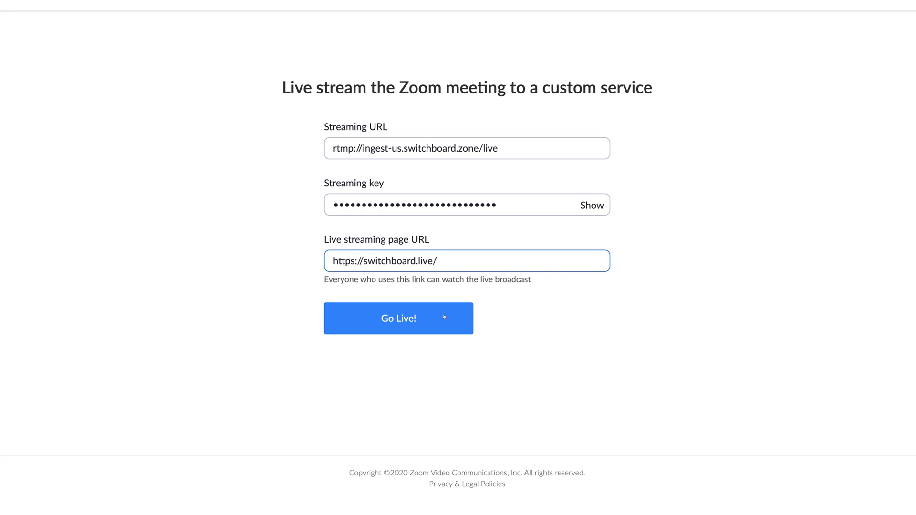
click(398, 318)
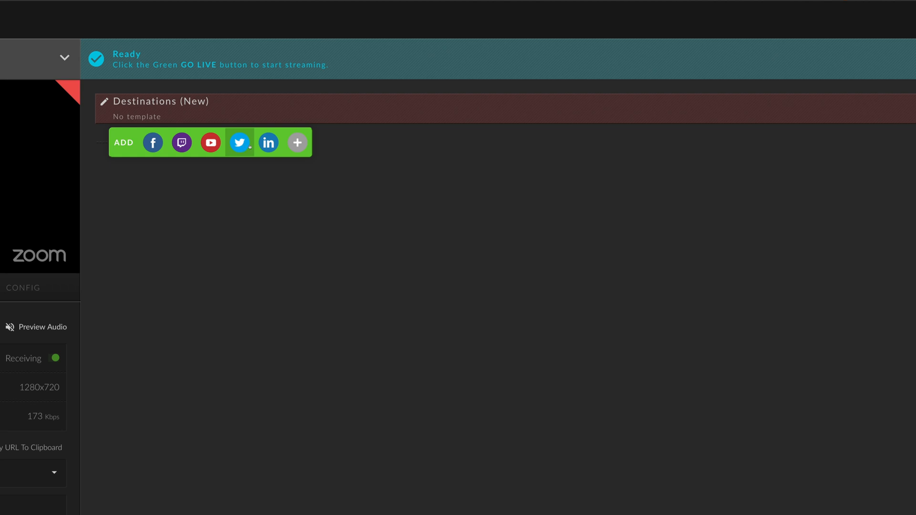
Add a new destination to the Zoom stream.
click(297, 142)
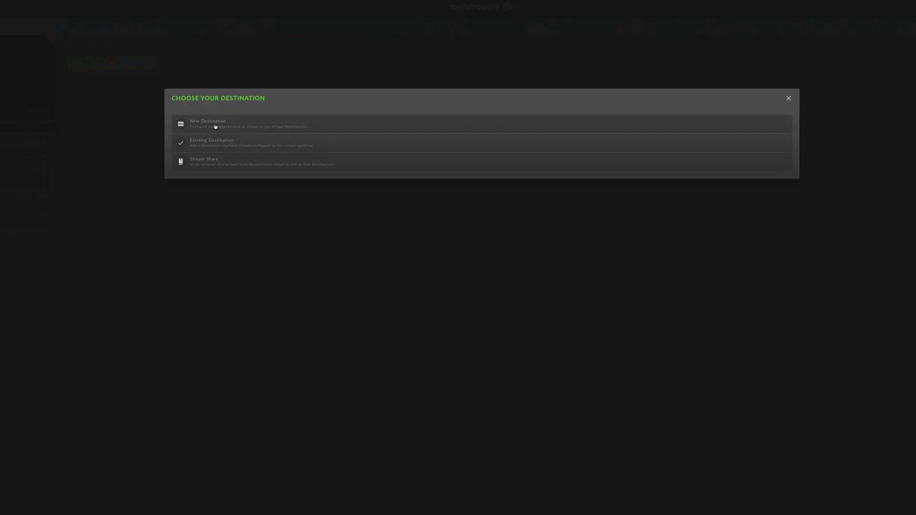
click(215, 123)
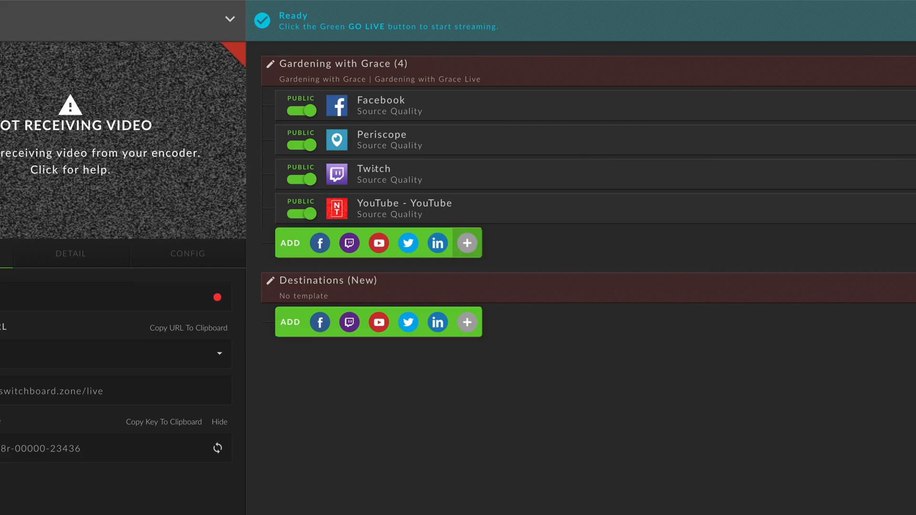
Name the group 'Gardening with Grace' and apply the Gardening with Grace template.
click(272, 63)
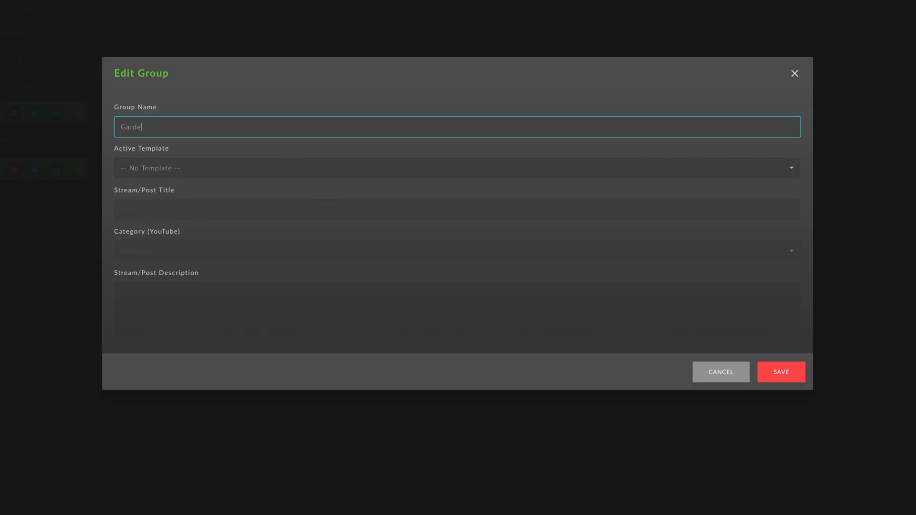
text(ning with Grace)
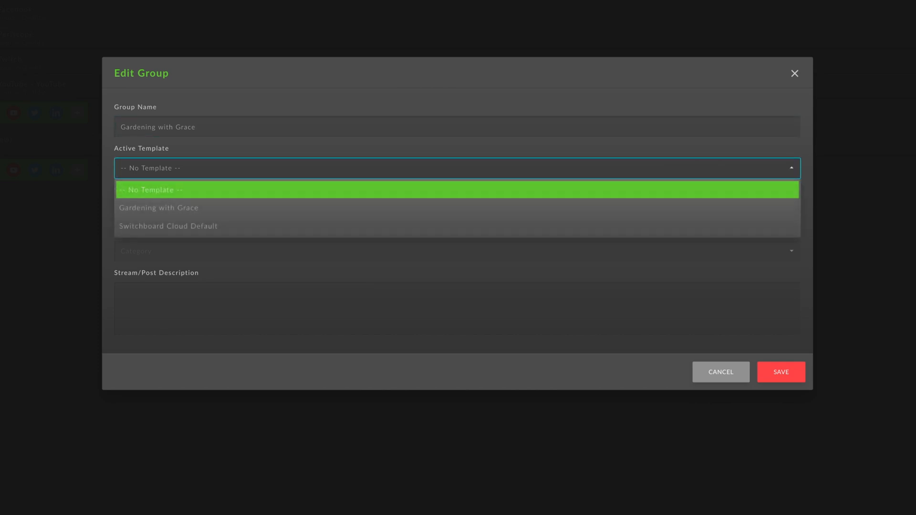
click(158, 208)
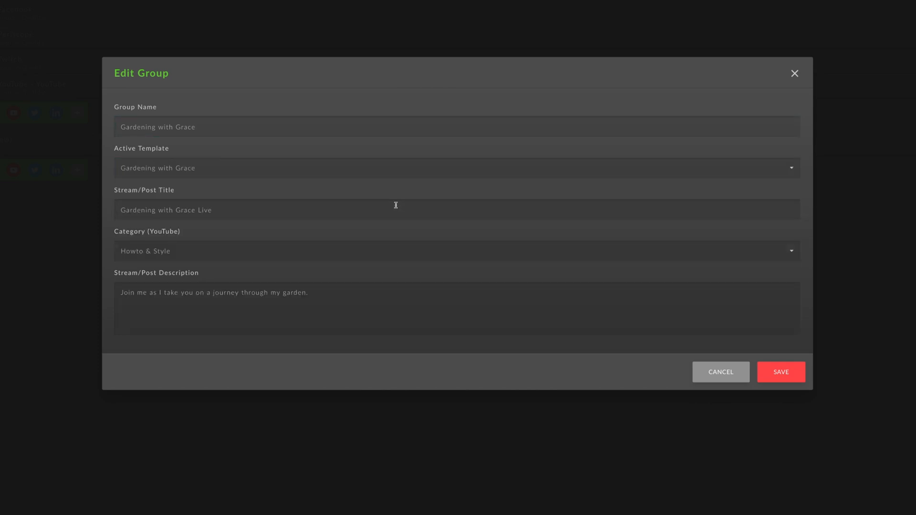